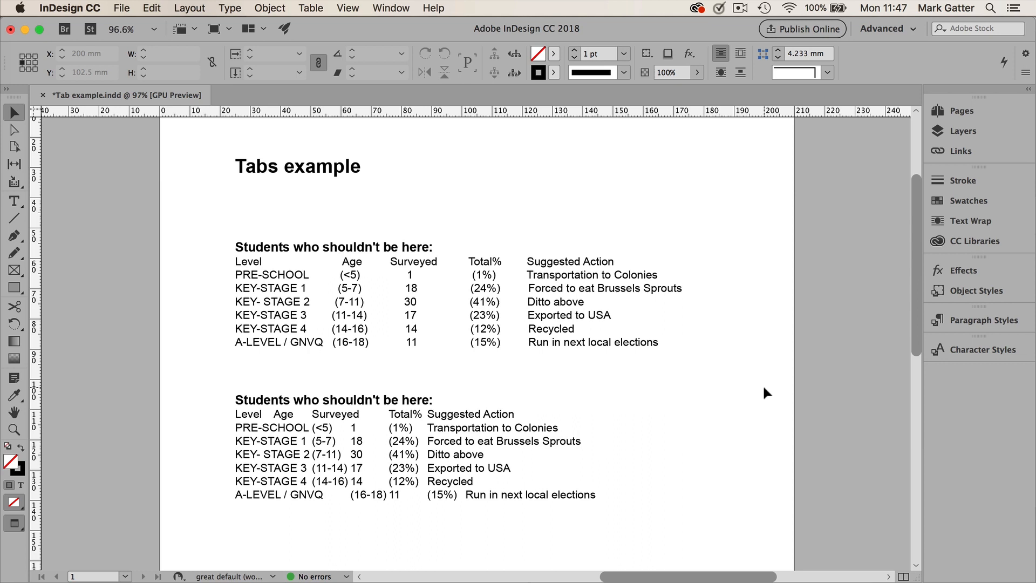
# Switch from Preview to Normal screen mode so frame edges and guides show
pyautogui.press('w')
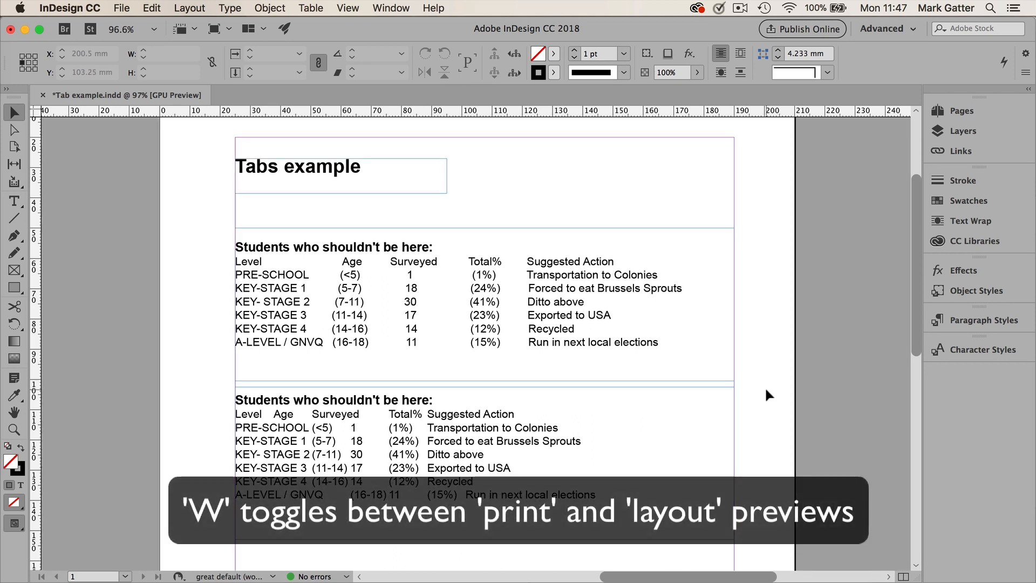
pyautogui.click(230, 8)
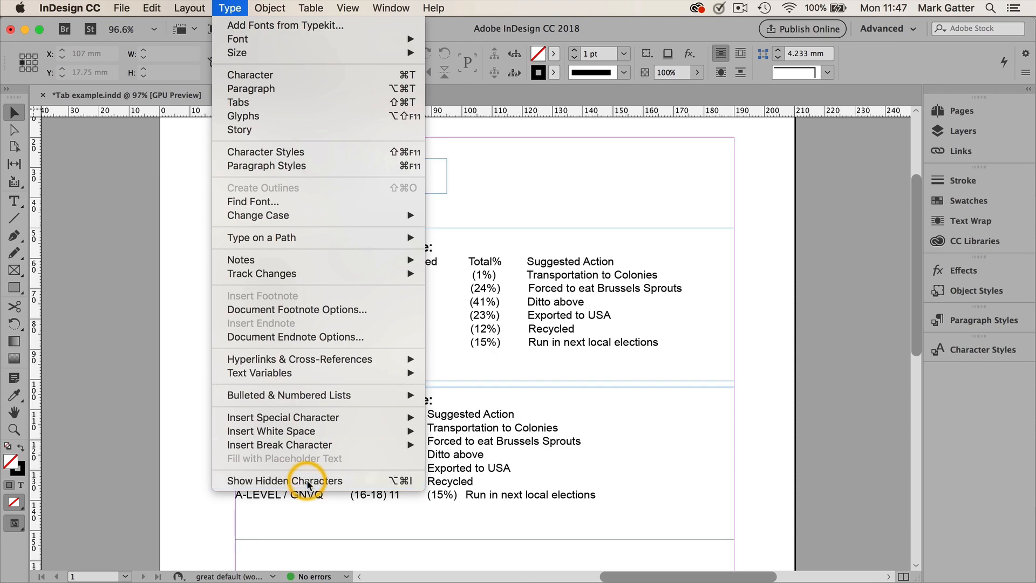
# Turn on Show Hidden Characters to reveal tabs, spaces and paragraph marks in both tables
pyautogui.click(285, 481)
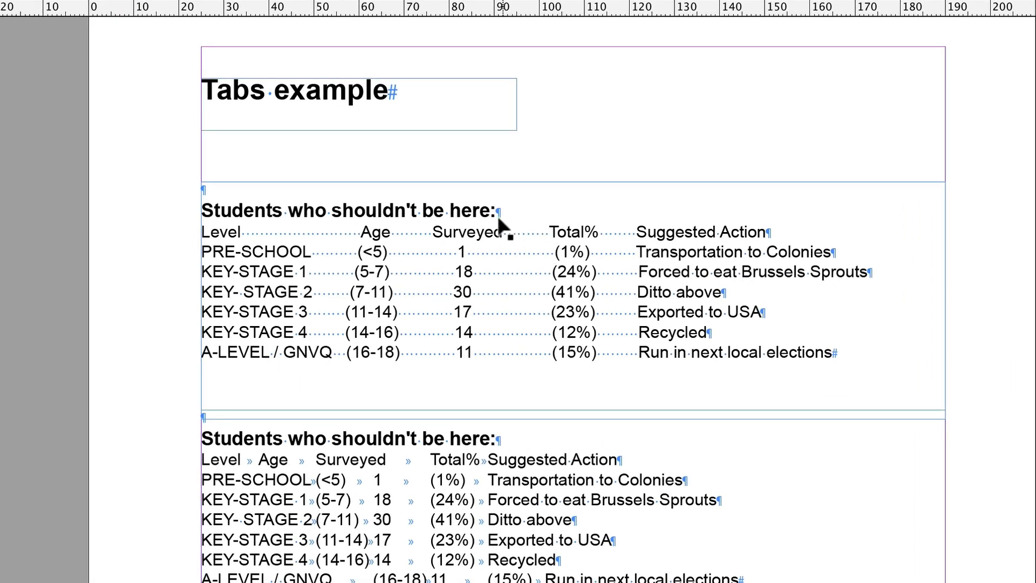
pyautogui.moveTo(783, 247)
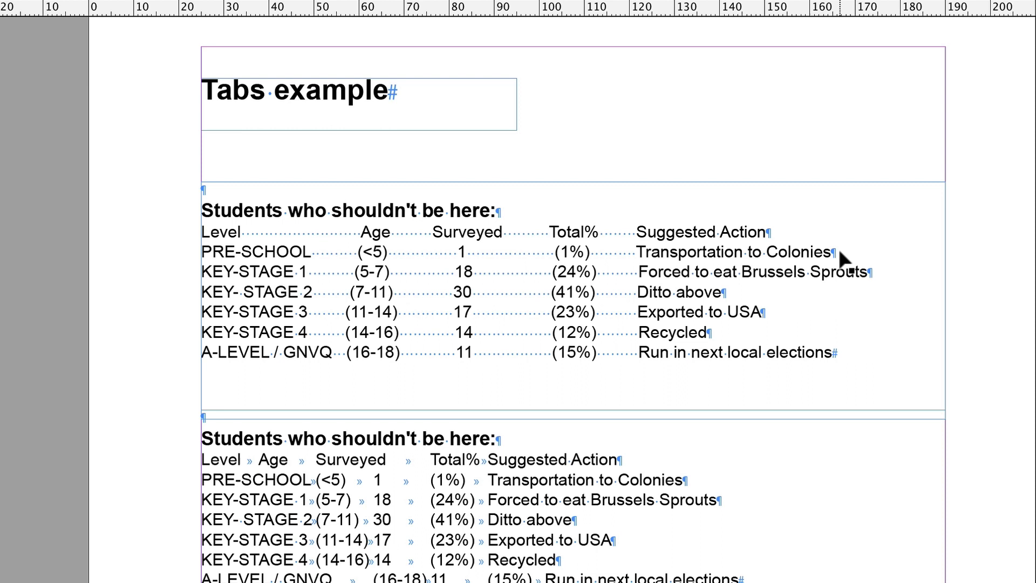
pyautogui.moveTo(760, 238)
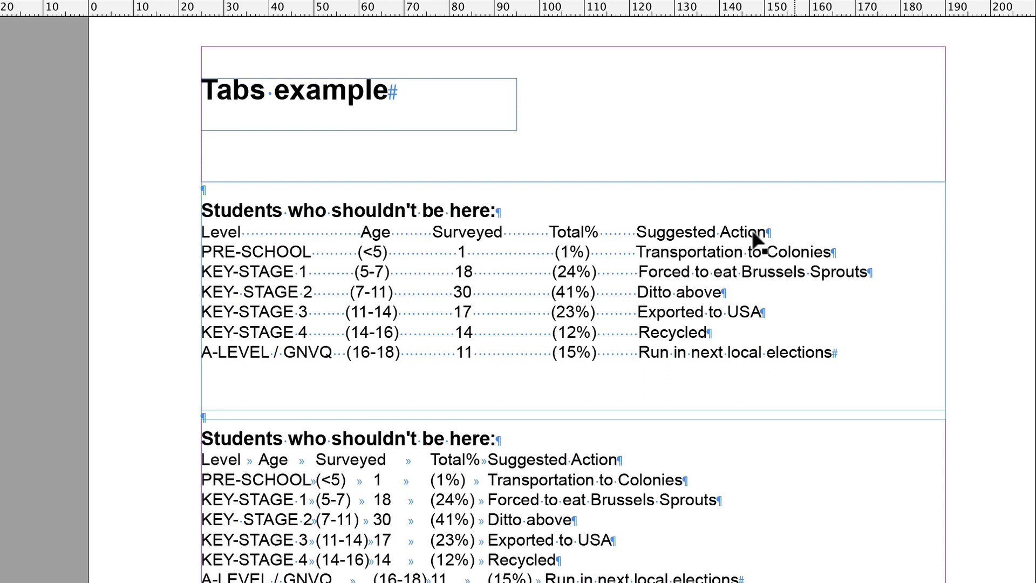
pyautogui.moveTo(483, 265)
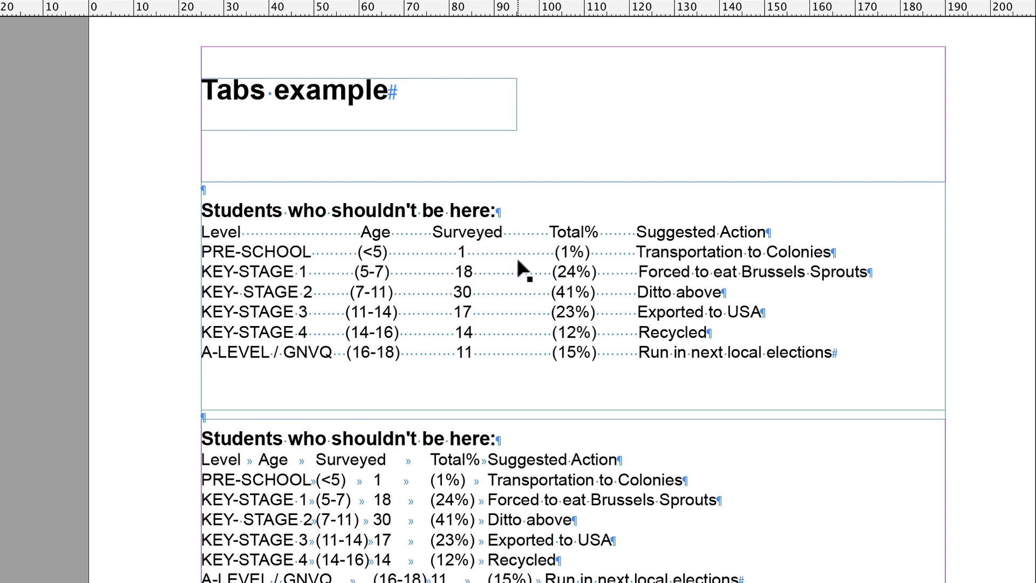
pyautogui.moveTo(409, 303)
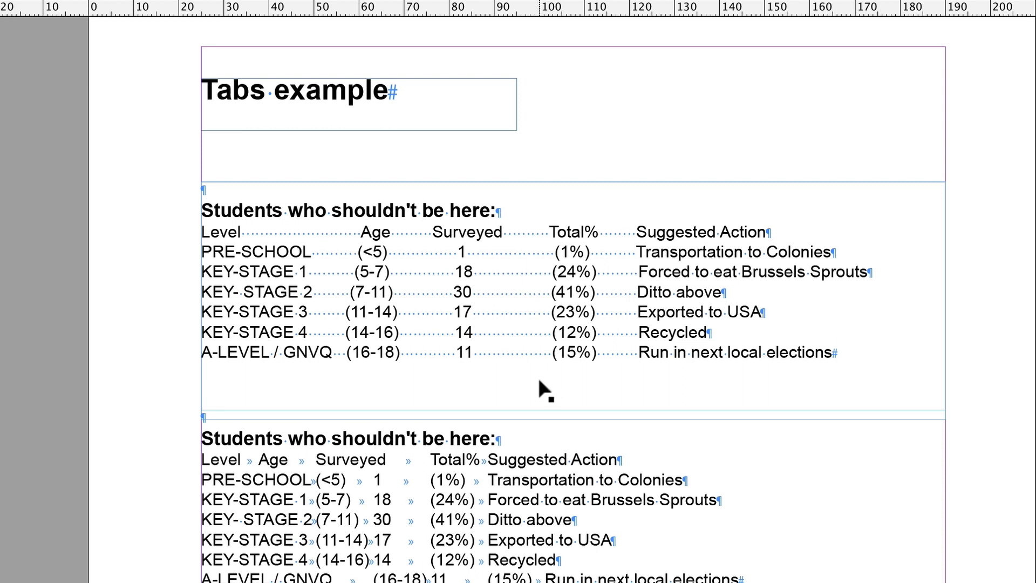
pyautogui.moveTo(463, 311)
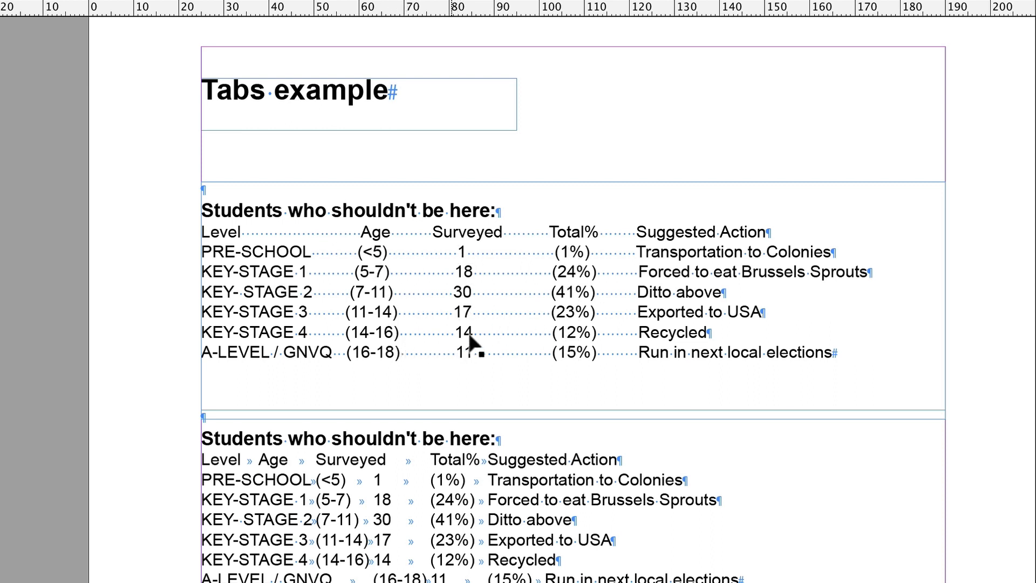
pyautogui.moveTo(539, 341)
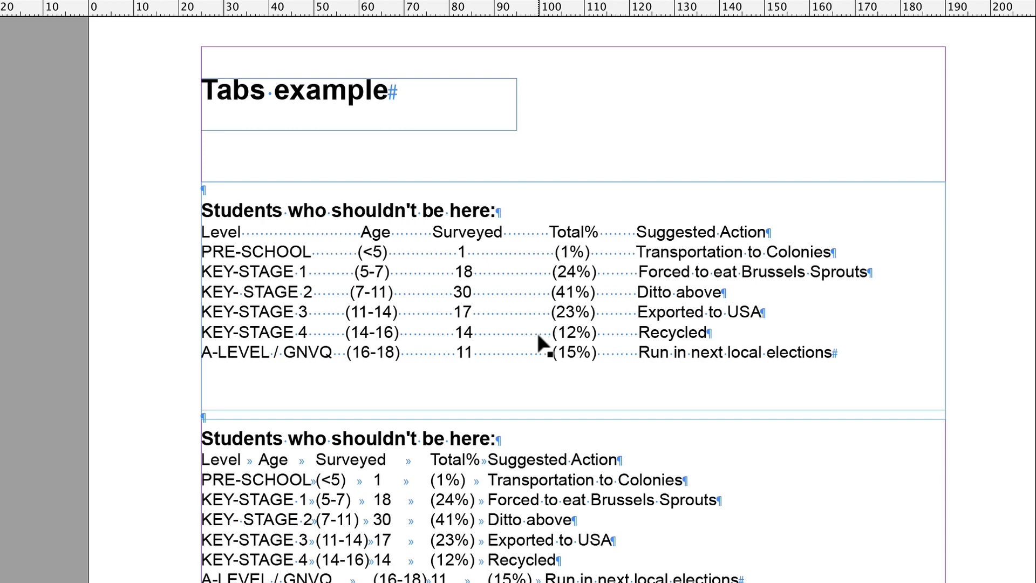
pyautogui.moveTo(409, 294)
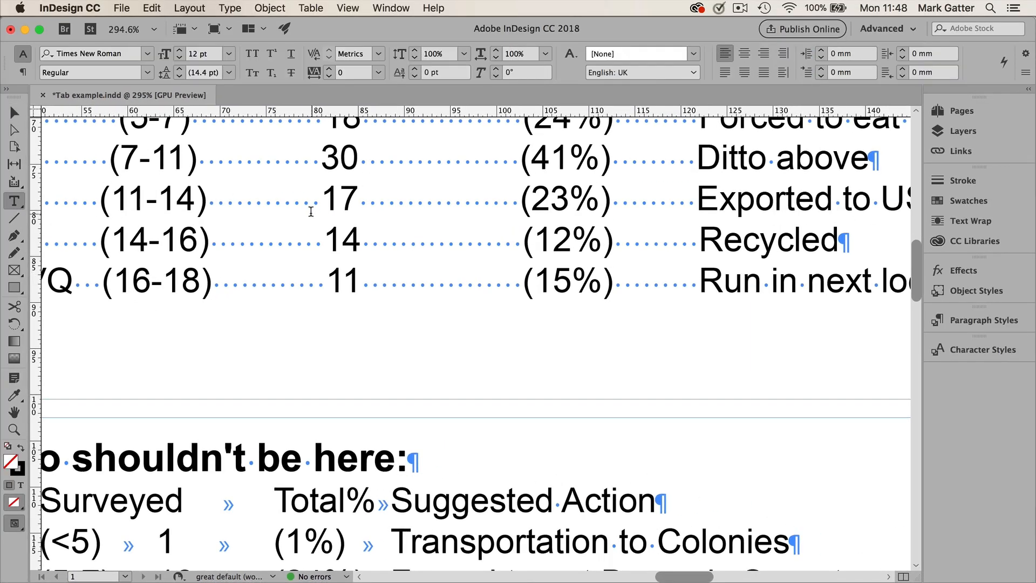
# Replace the spaces between (11-14) and 17 in the KEY-STAGE 3 row with a tab
pyautogui.moveTo(218, 199); pyautogui.dragTo(319, 198)
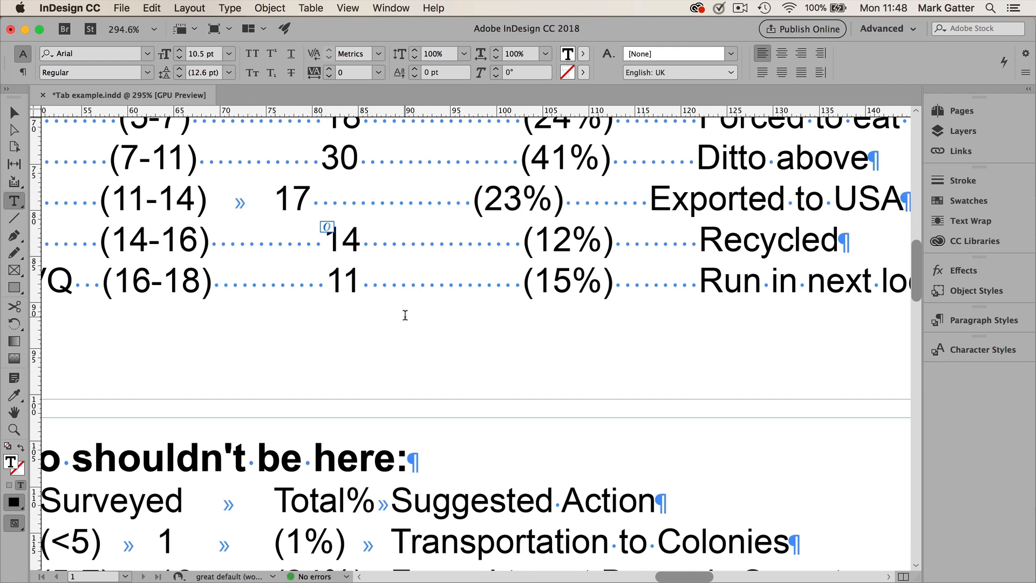
pyautogui.click(274, 199)
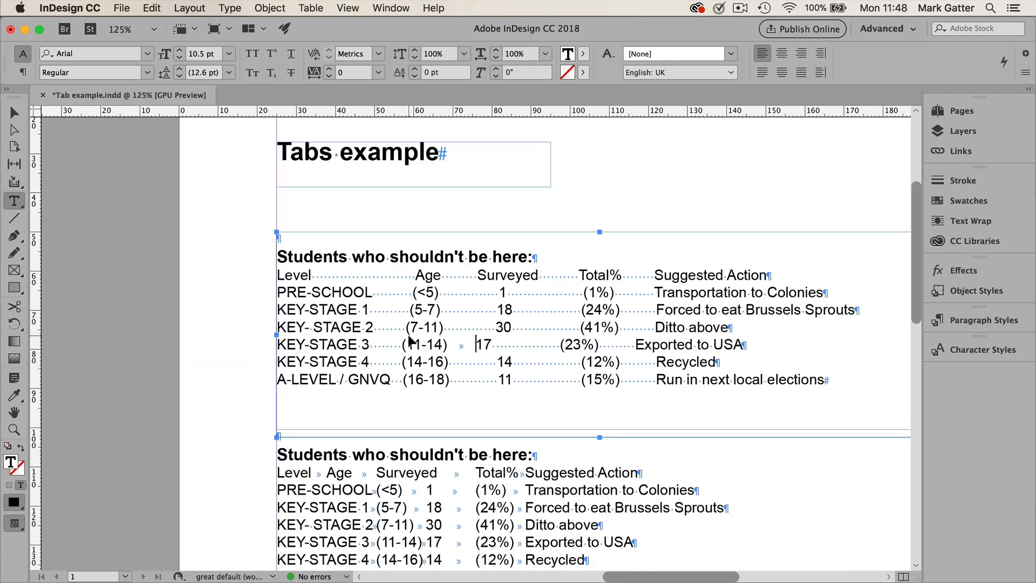
pyautogui.scroll(-3)
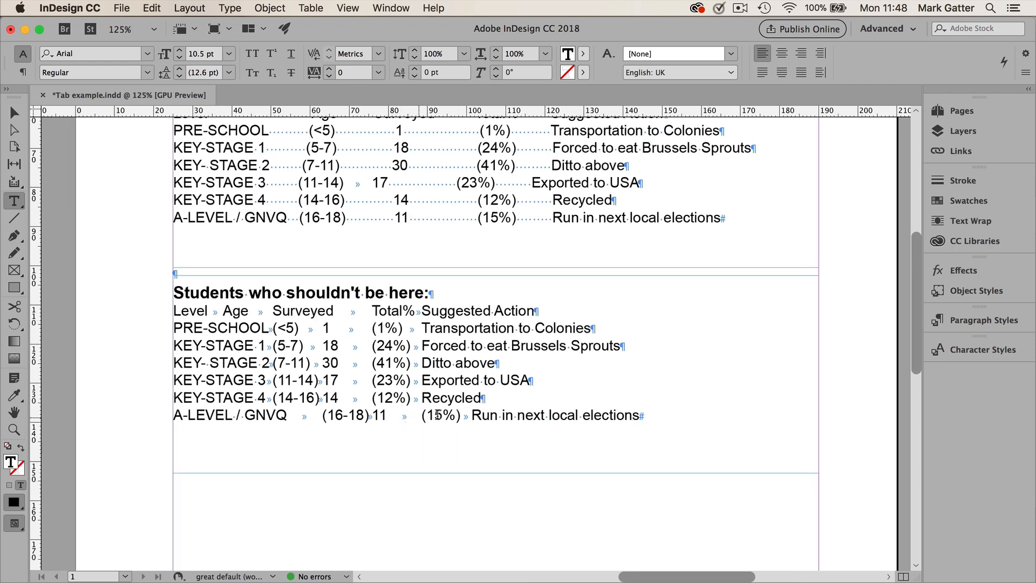
# Select the second table's rows from Level onward and open the Tabs panel
pyautogui.doubleClick(618, 415)
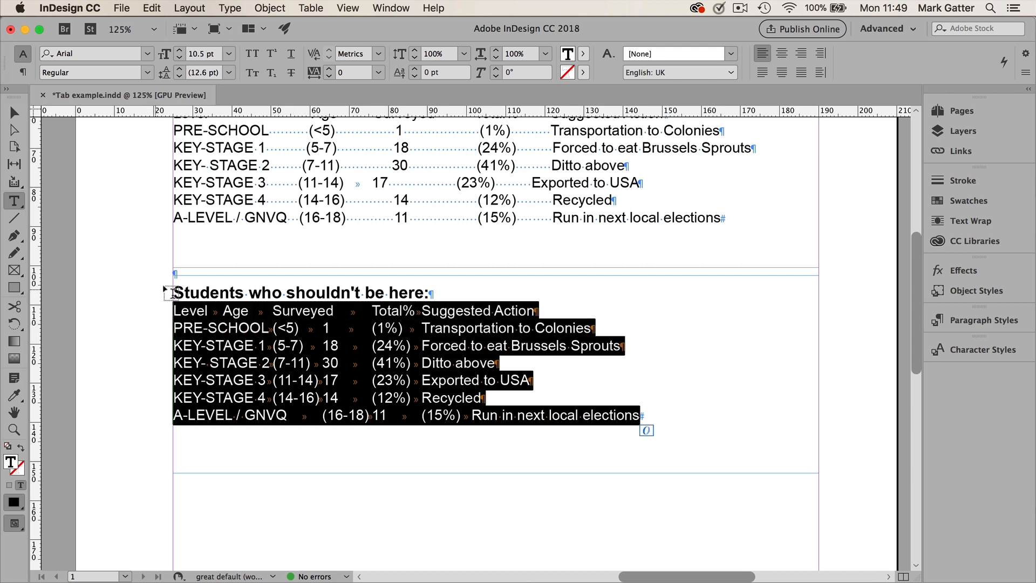
pyautogui.moveTo(153, 332)
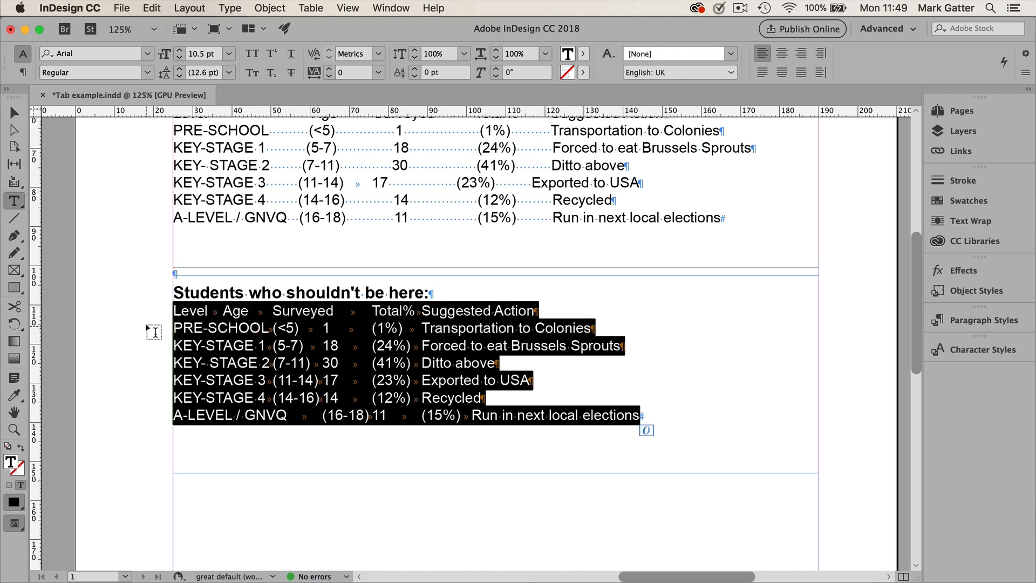
pyautogui.moveTo(129, 137)
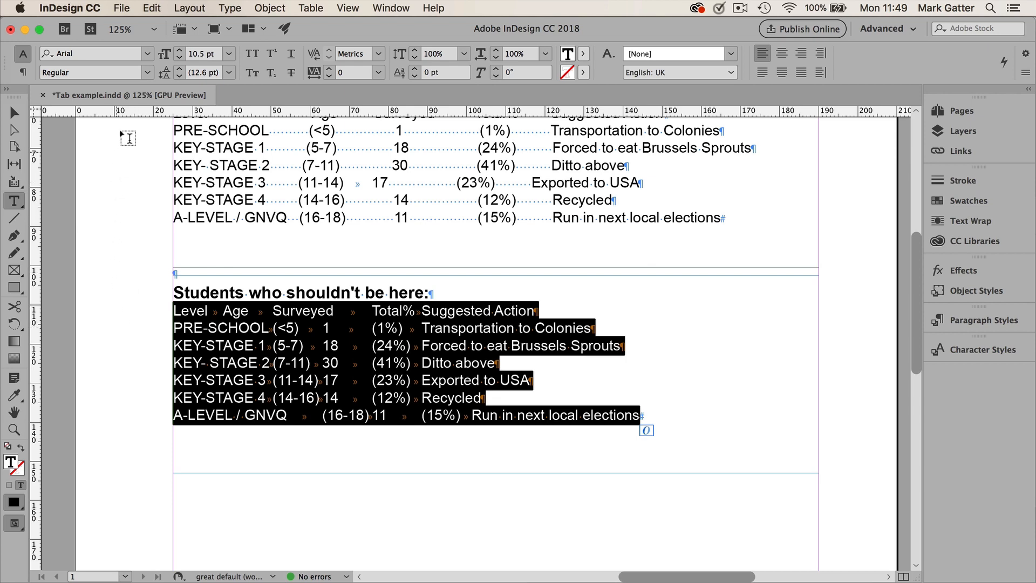
pyautogui.click(230, 8)
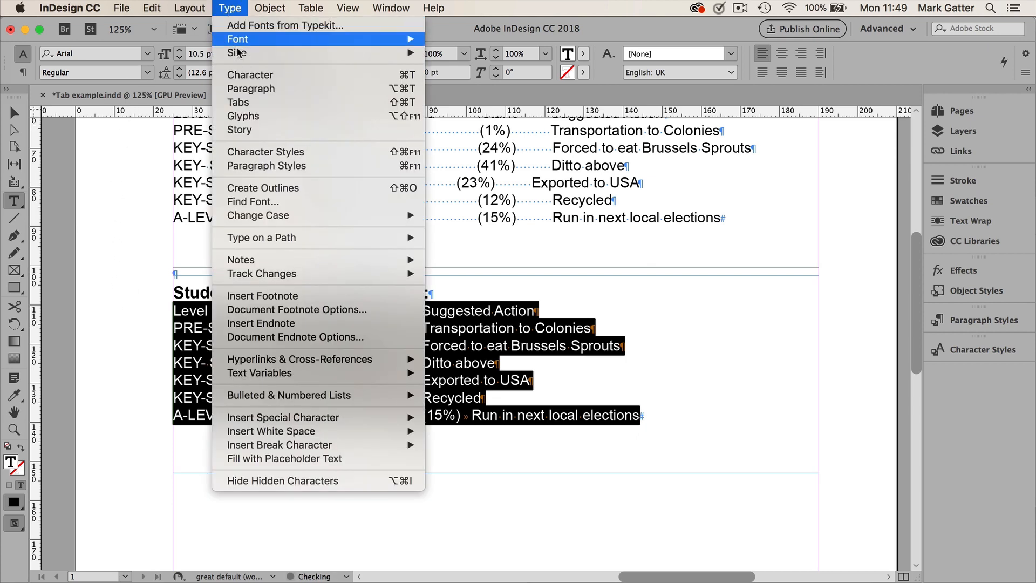
pyautogui.click(239, 102)
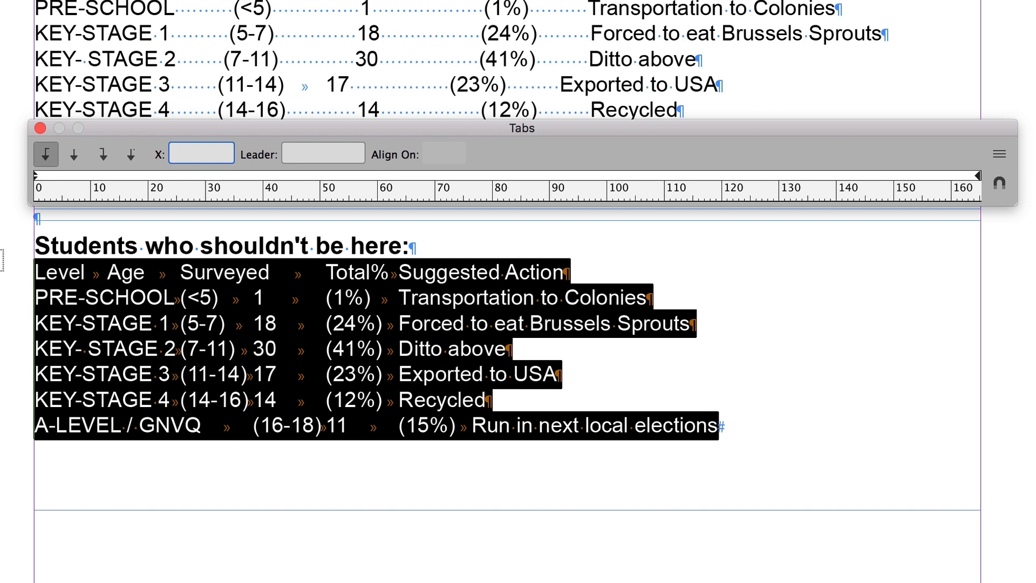
# Snap the Tabs panel above the second table's frame with left-justified stops active
pyautogui.click(200, 153)
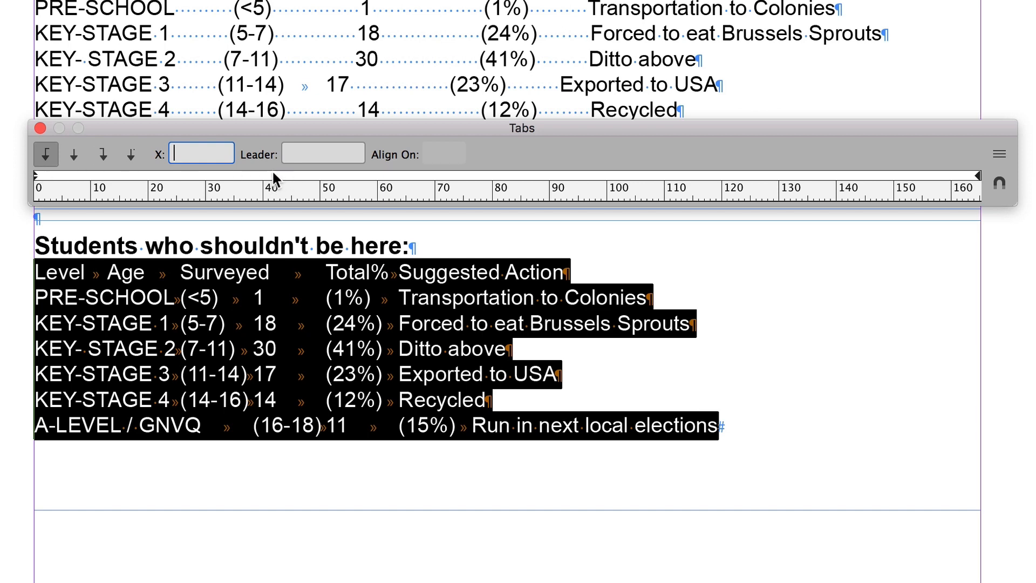
pyautogui.click(130, 154)
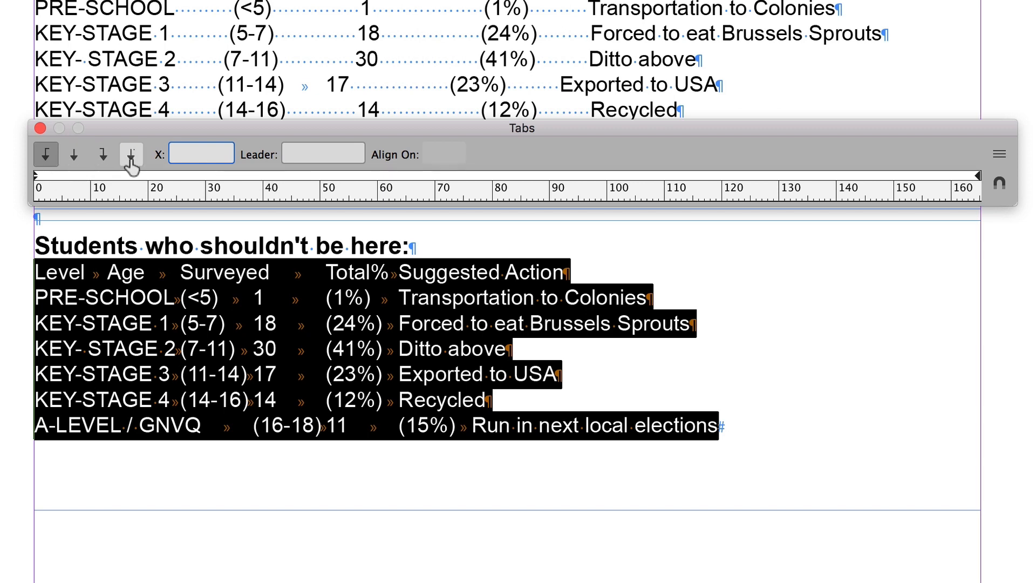
pyautogui.click(46, 154)
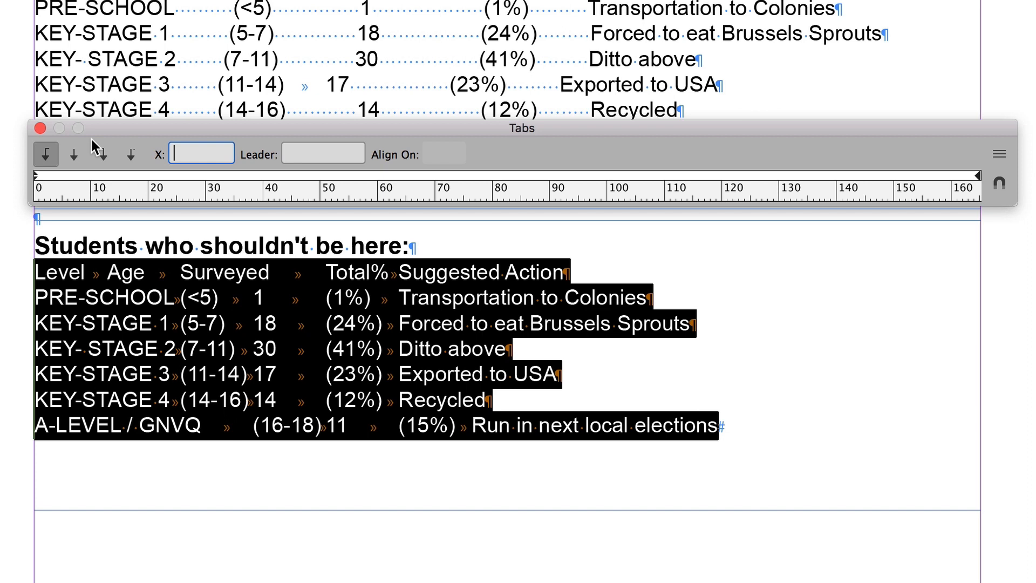
pyautogui.click(130, 154)
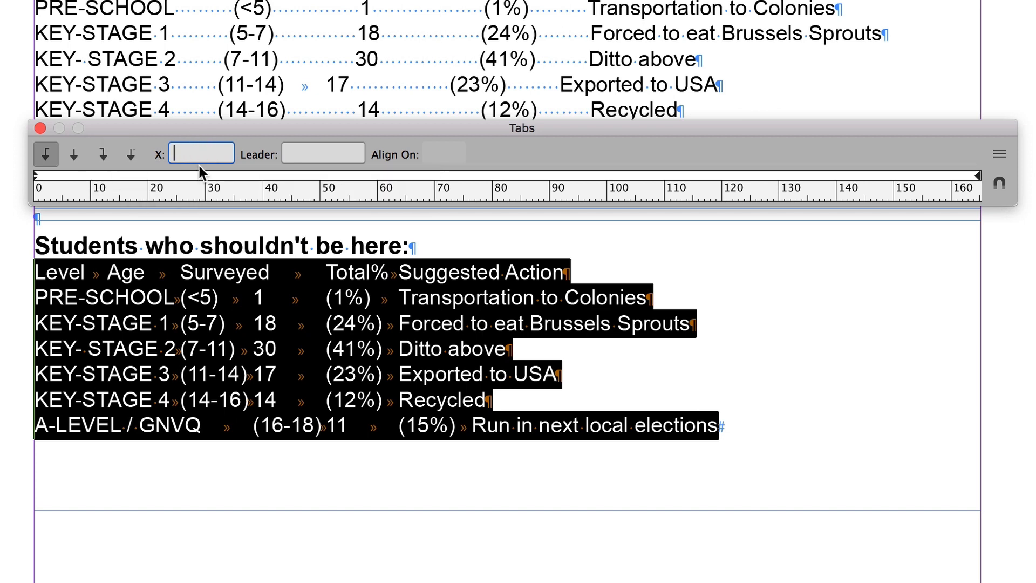
pyautogui.moveTo(318, 174)
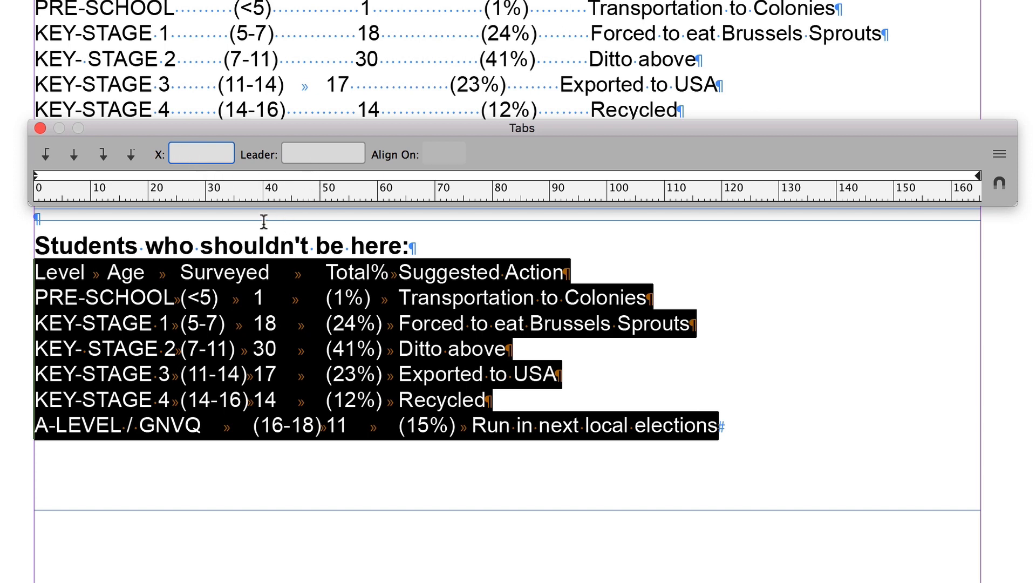
pyautogui.moveTo(274, 179)
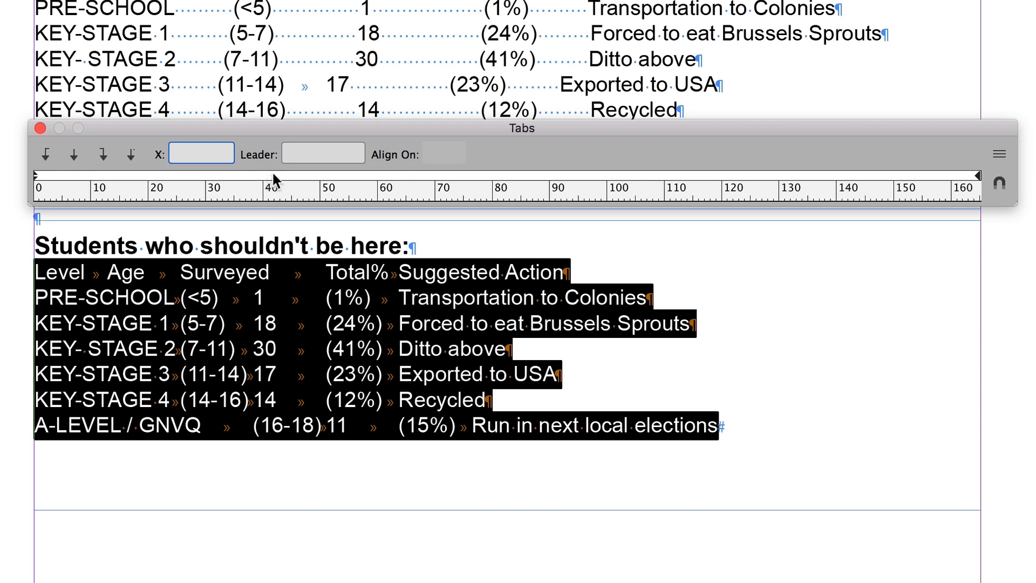
# Add left tab stops at about 40, 63, 83 and 103 mm for the four survey columns
pyautogui.click(271, 182)
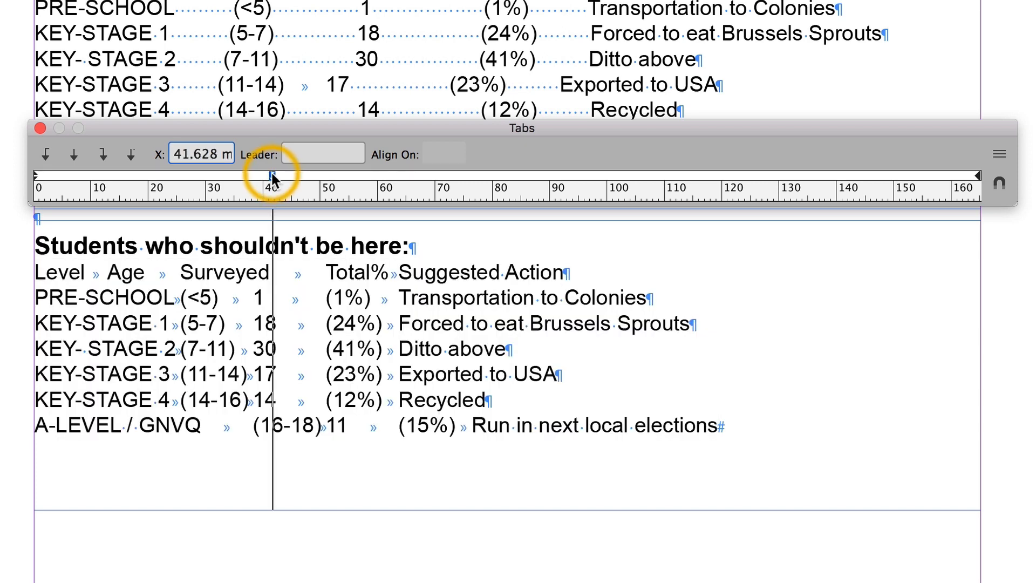
pyautogui.moveTo(271, 177); pyautogui.dragTo(270, 176)
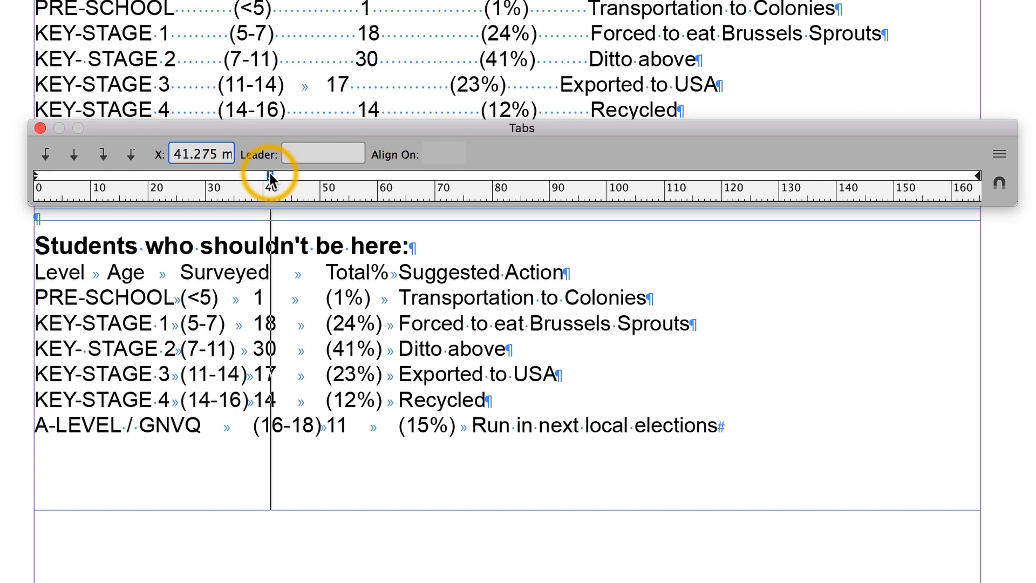
pyautogui.moveTo(268, 173); pyautogui.dragTo(259, 173)
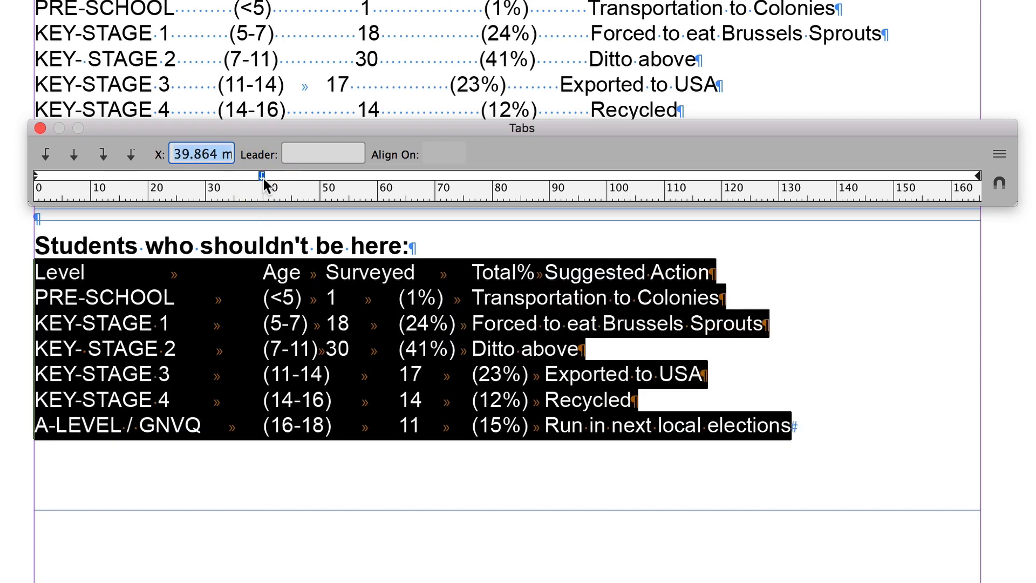
pyautogui.moveTo(380, 182)
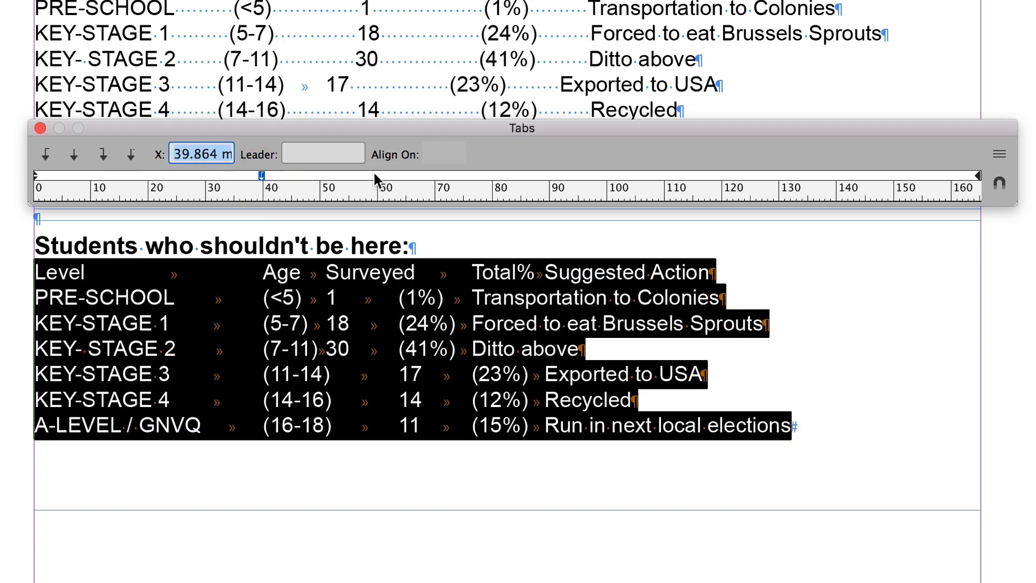
pyautogui.moveTo(258, 174); pyautogui.dragTo(395, 174)
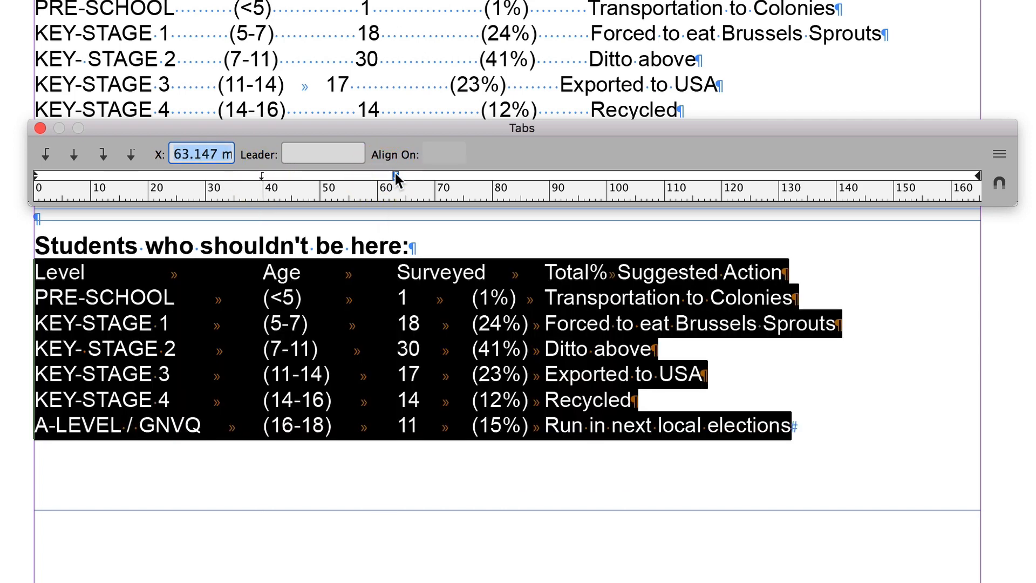
pyautogui.moveTo(395, 176); pyautogui.dragTo(503, 176)
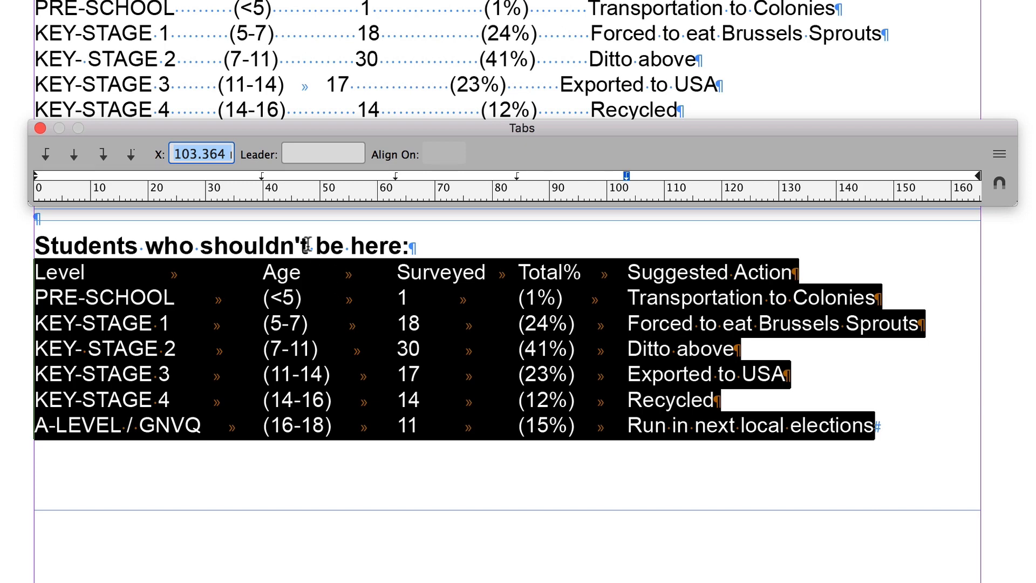
# Center the Age (about 45 mm), Surveyed and Total% stops; move Suggested Action to 97 mm
pyautogui.moveTo(620, 176); pyautogui.dragTo(259, 176)
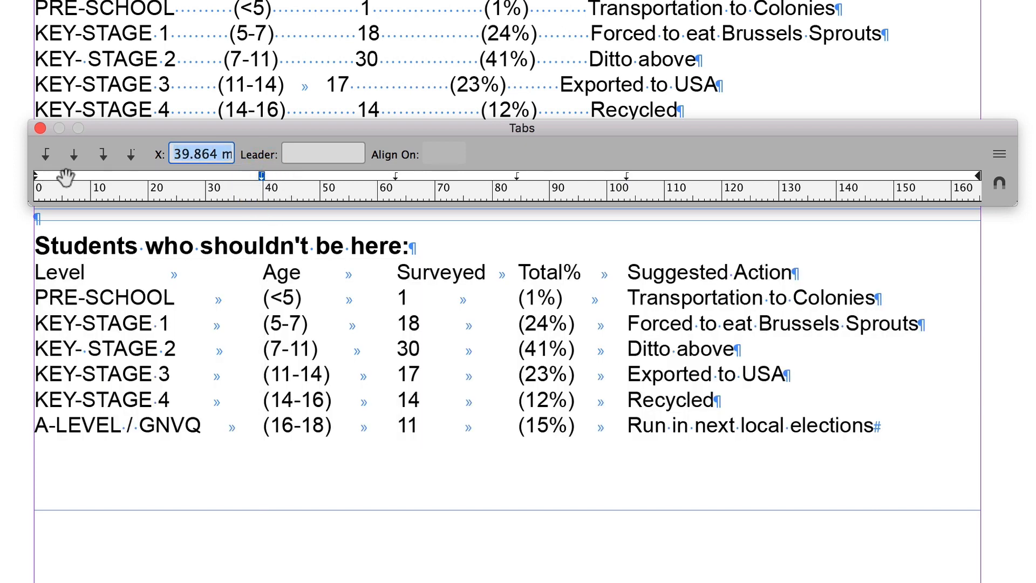
pyautogui.moveTo(74, 162)
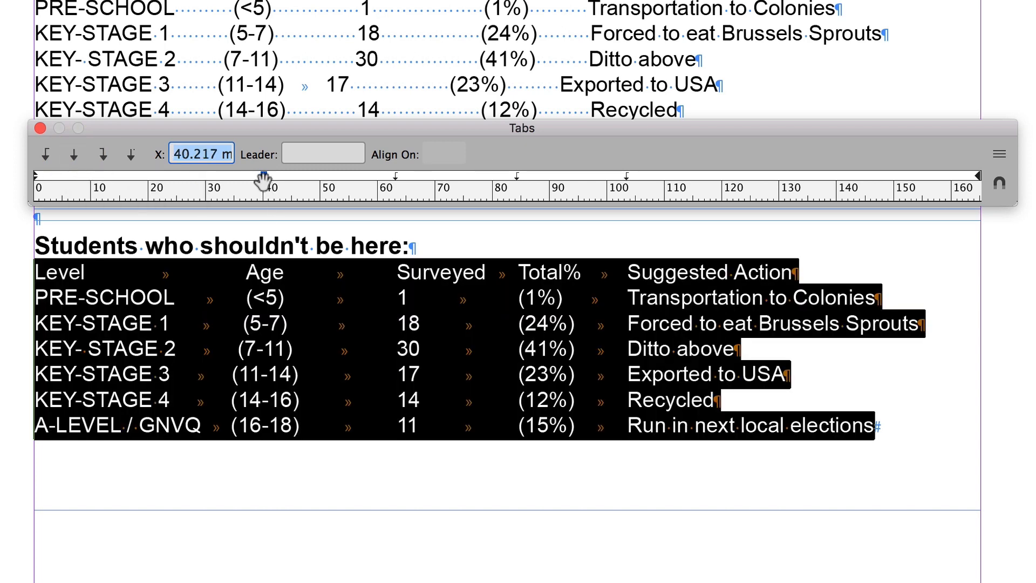
pyautogui.moveTo(262, 177); pyautogui.dragTo(286, 177)
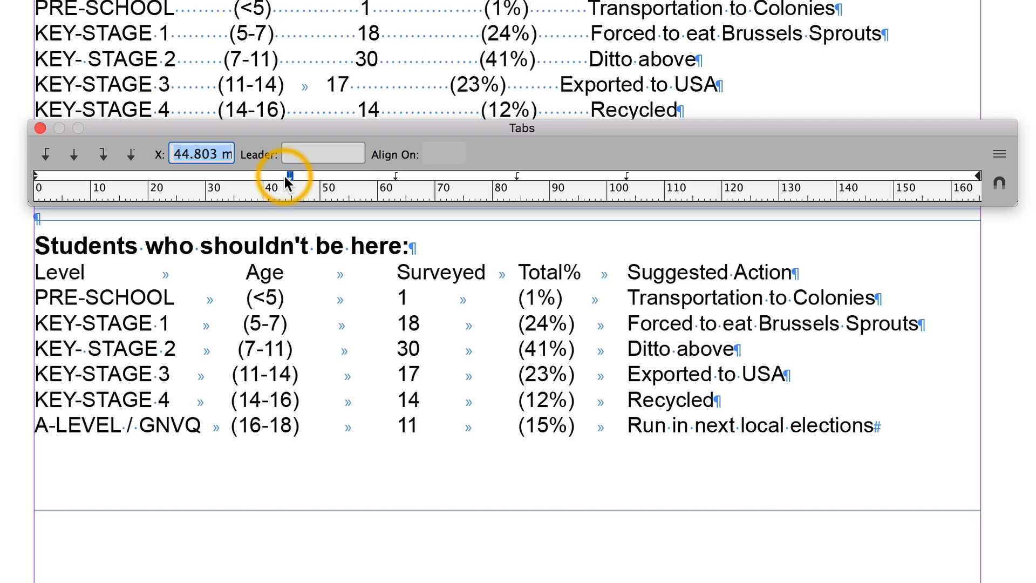
pyautogui.moveTo(287, 177); pyautogui.dragTo(393, 176)
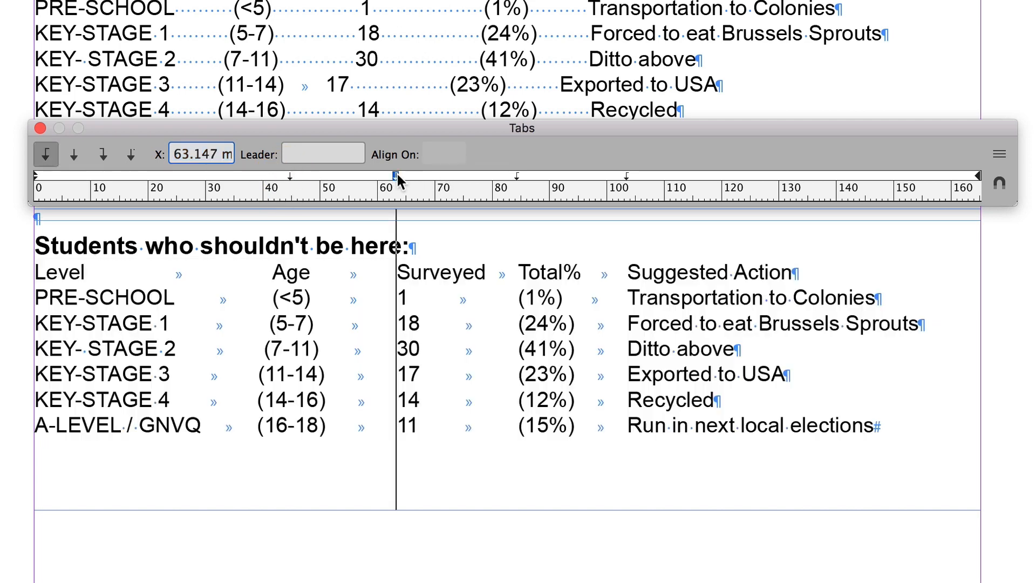
pyautogui.click(74, 153)
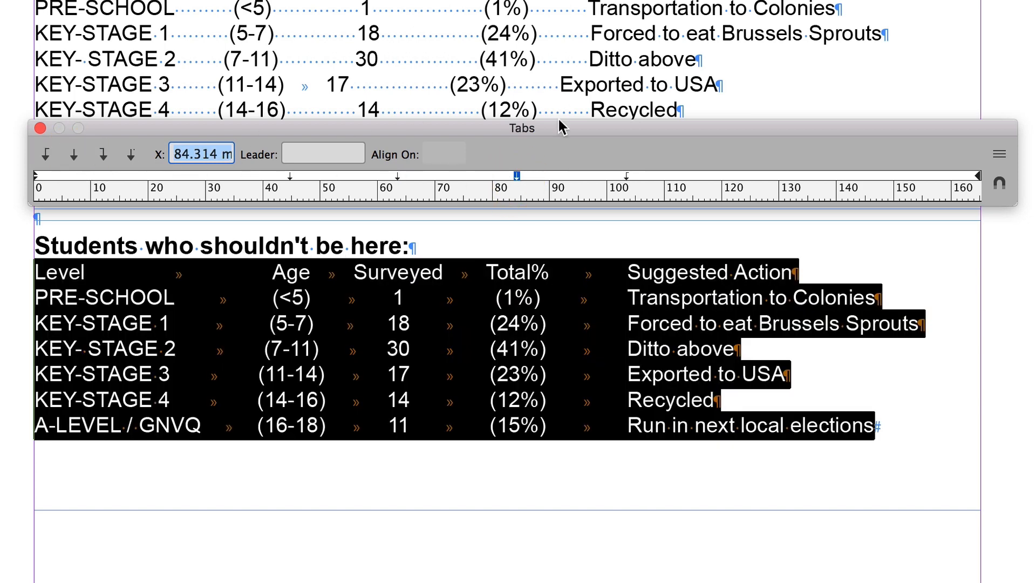
pyautogui.moveTo(515, 174); pyautogui.dragTo(585, 174)
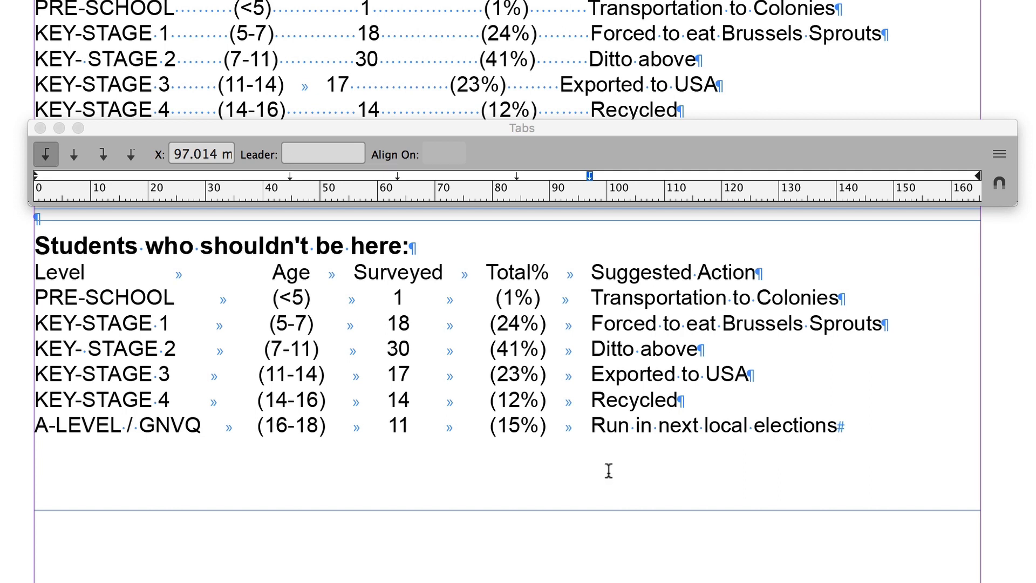
pyautogui.click(837, 425)
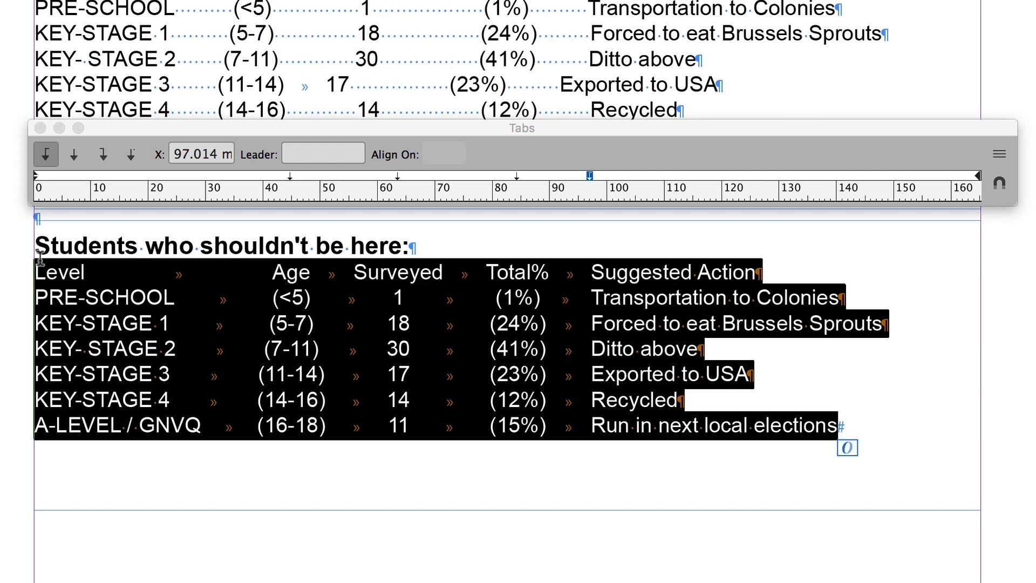
pyautogui.moveTo(459, 177)
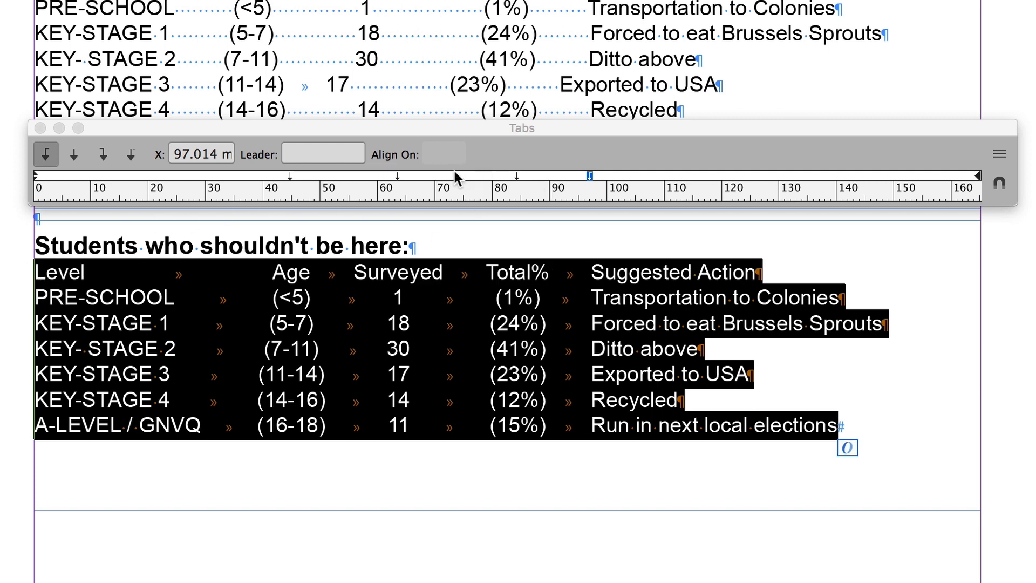
pyautogui.moveTo(503, 180)
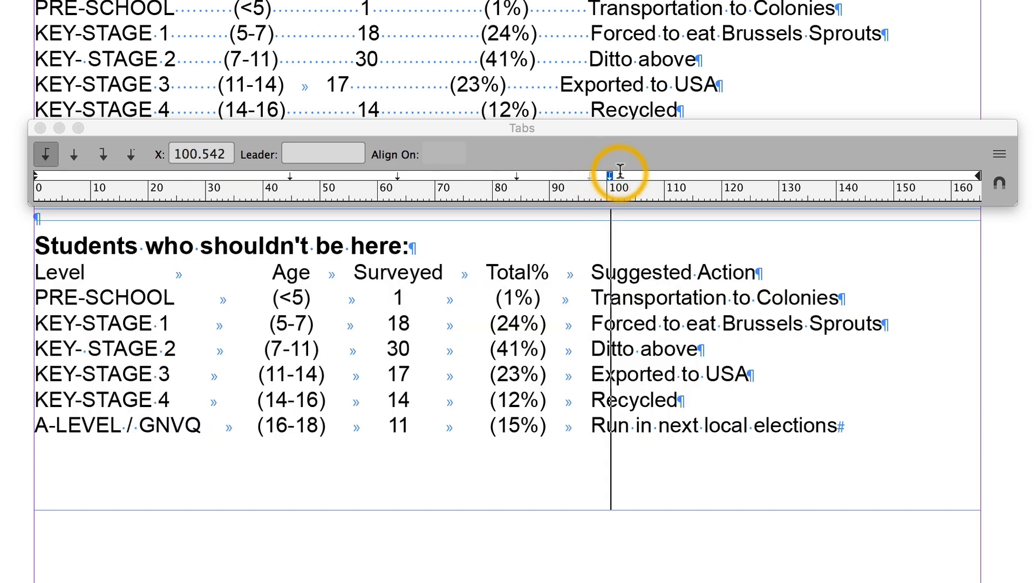
# Move the Suggested Action stop to about 108.7 mm and enter a period as its leader
pyautogui.moveTo(608, 173); pyautogui.dragTo(656, 173)
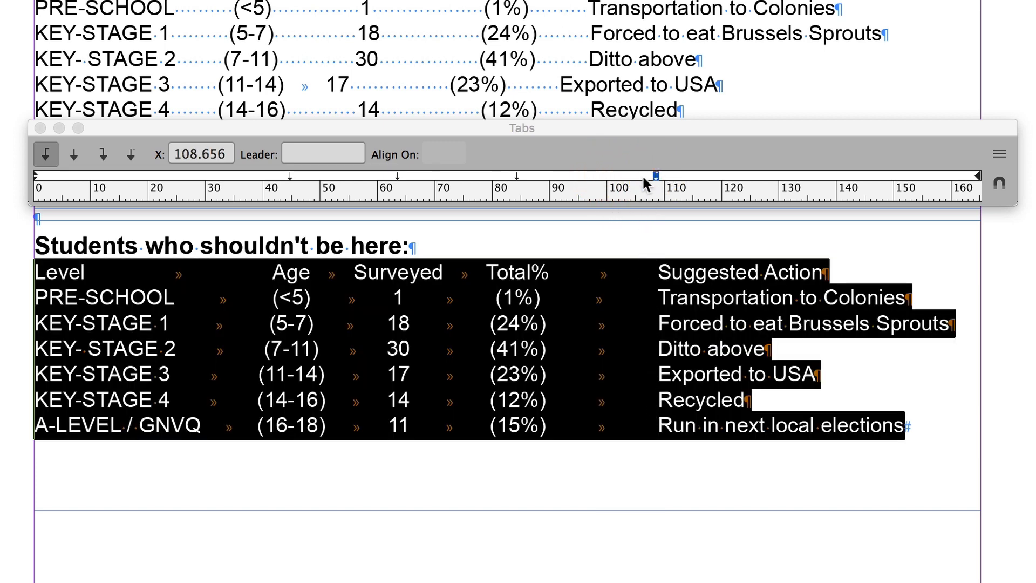
pyautogui.click(322, 154)
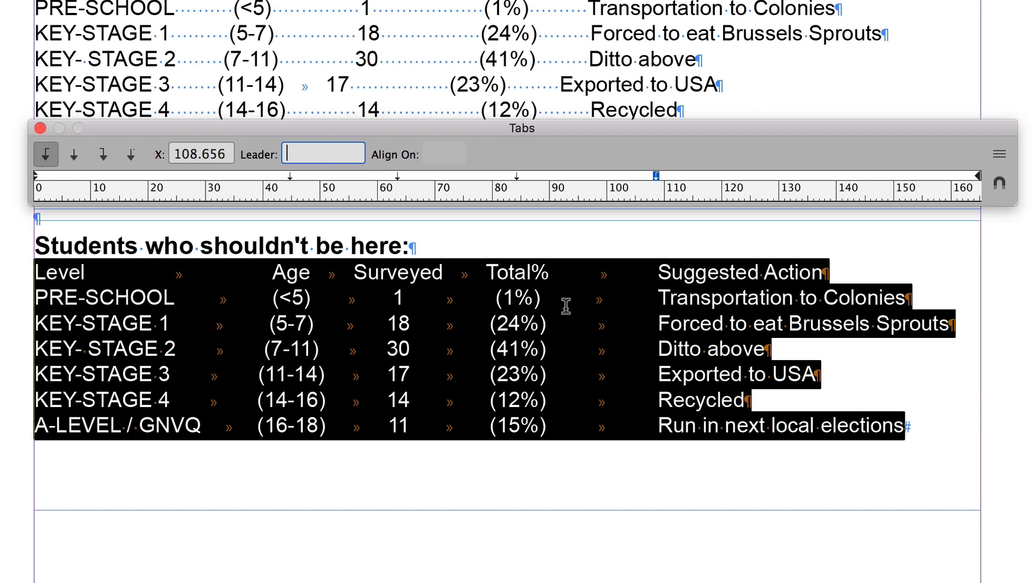
pyautogui.moveTo(651, 298)
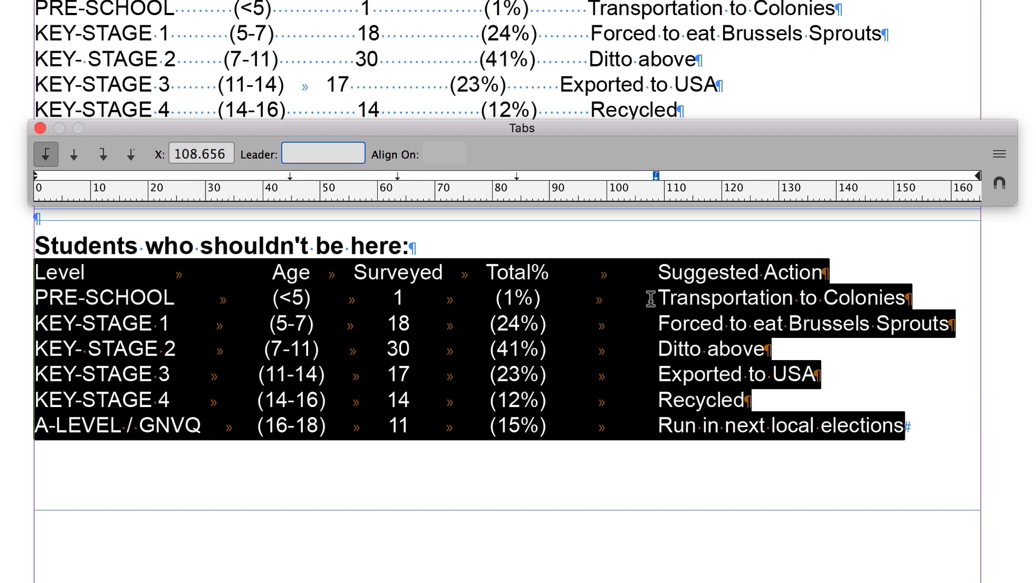
pyautogui.click(322, 154)
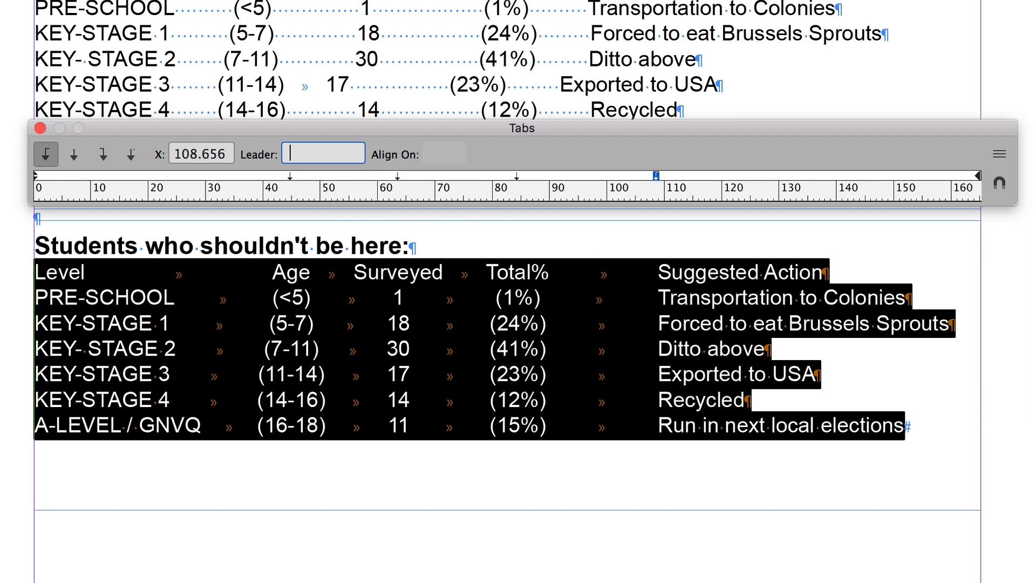
pyautogui.write('.')
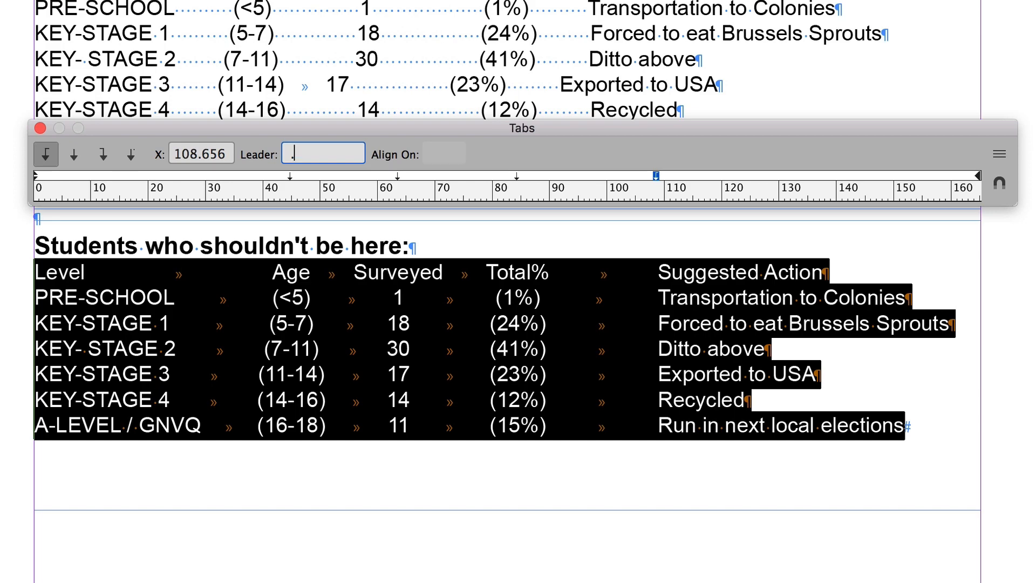